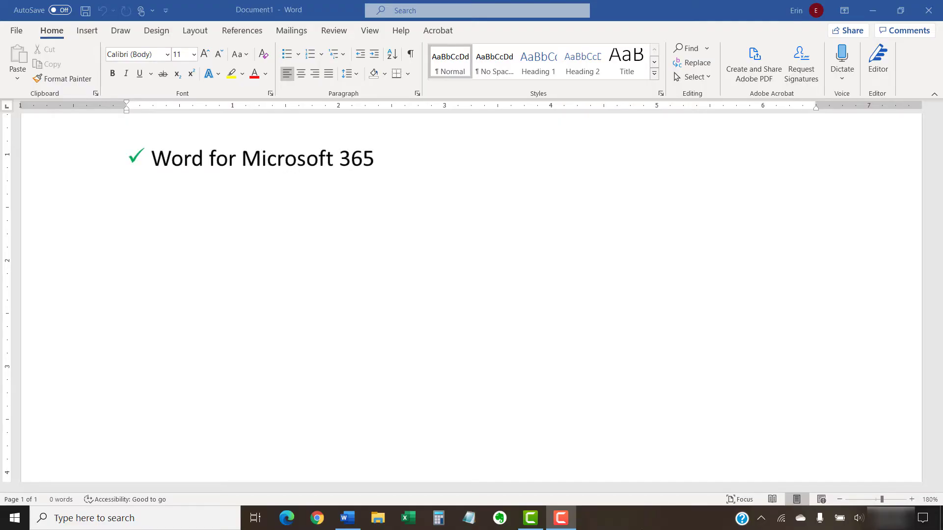
# Open Example.docx in Word for Mac at the Roman-numbered Introduction page.
pyautogui.write('Word for Mac (Word for Microsoft 365 for Mac)')
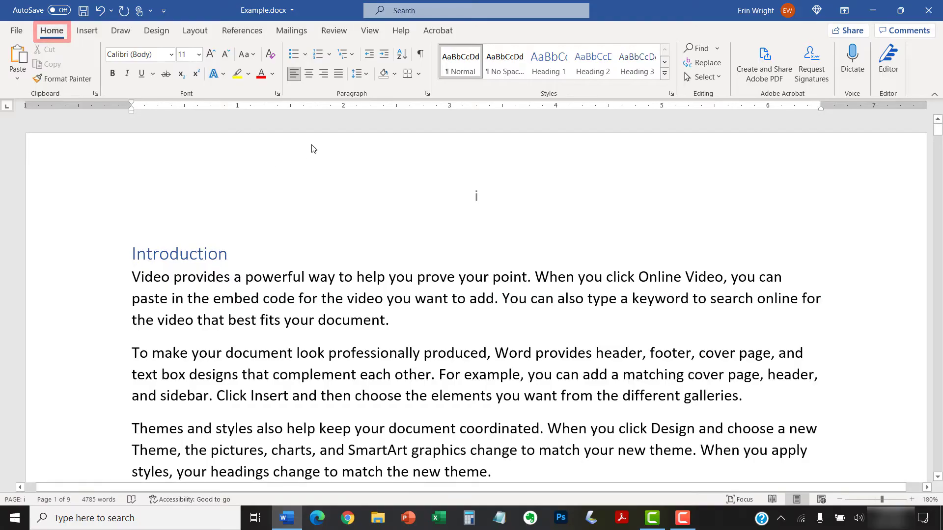
# Show formatting marks, switch to Layout and scroll to the Chapter 1 heading on page iv.
pyautogui.click(420, 54)
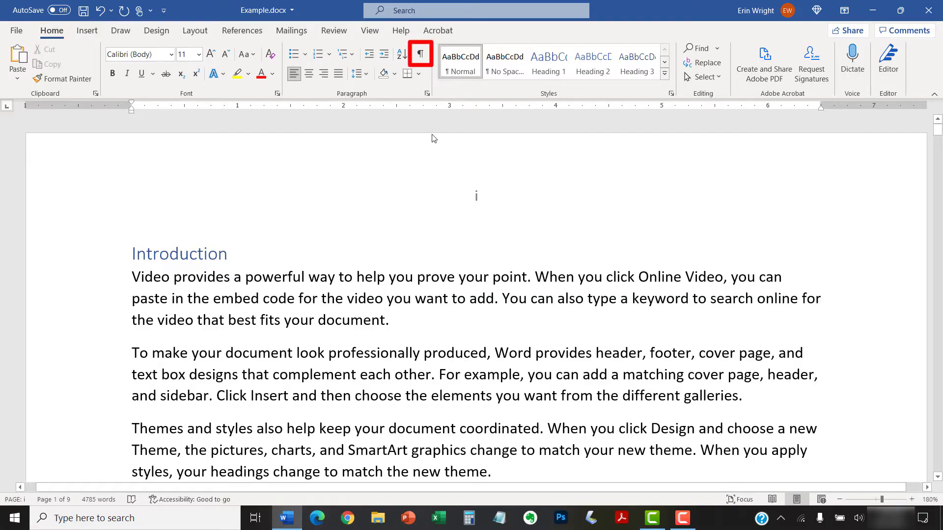
pyautogui.click(421, 54)
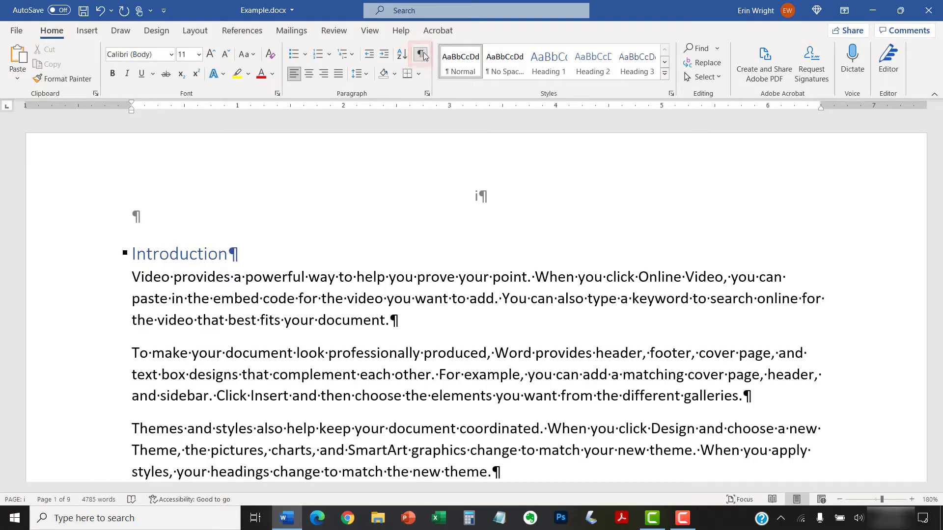
pyautogui.click(420, 54)
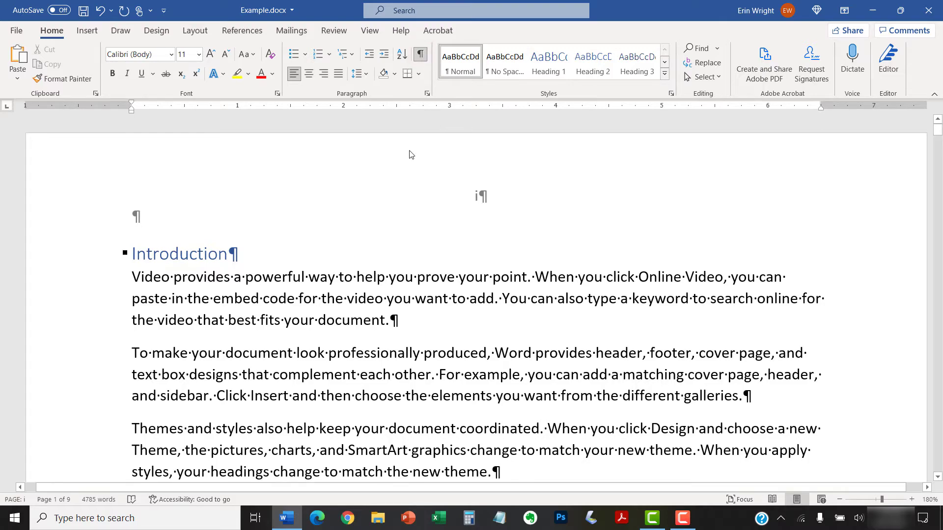
pyautogui.moveTo(195, 31)
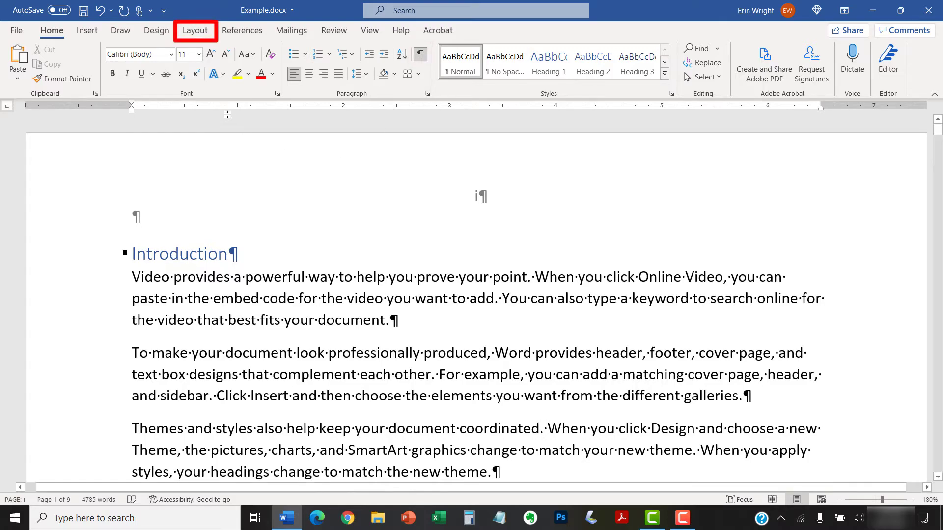
pyautogui.click(194, 31)
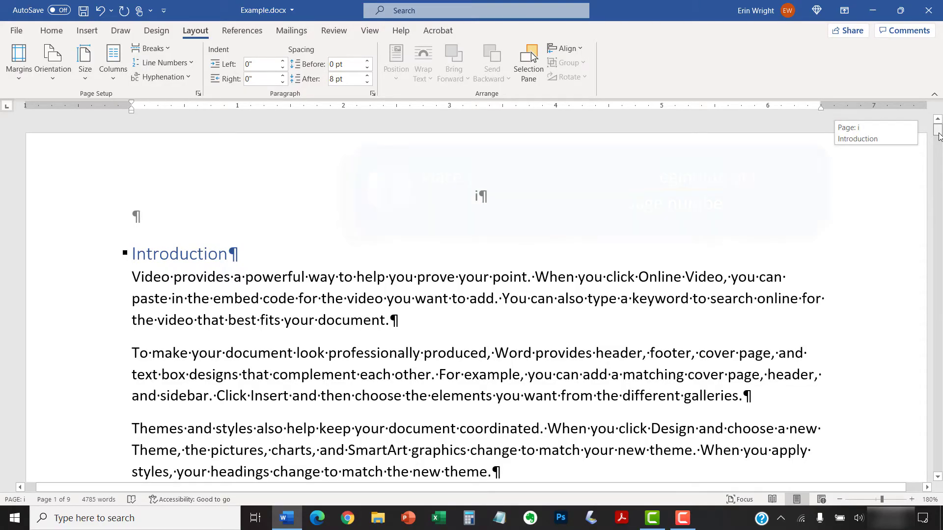
pyautogui.scroll(-3)
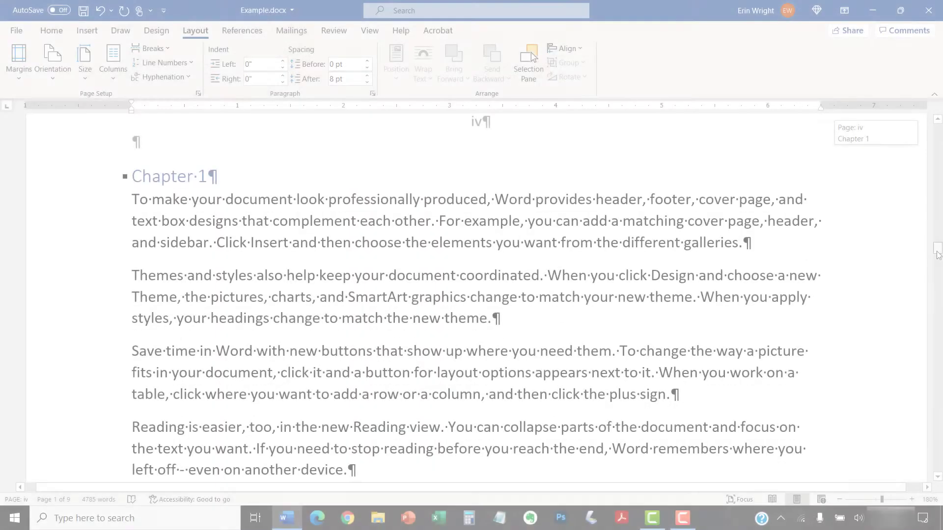
pyautogui.scroll(3)
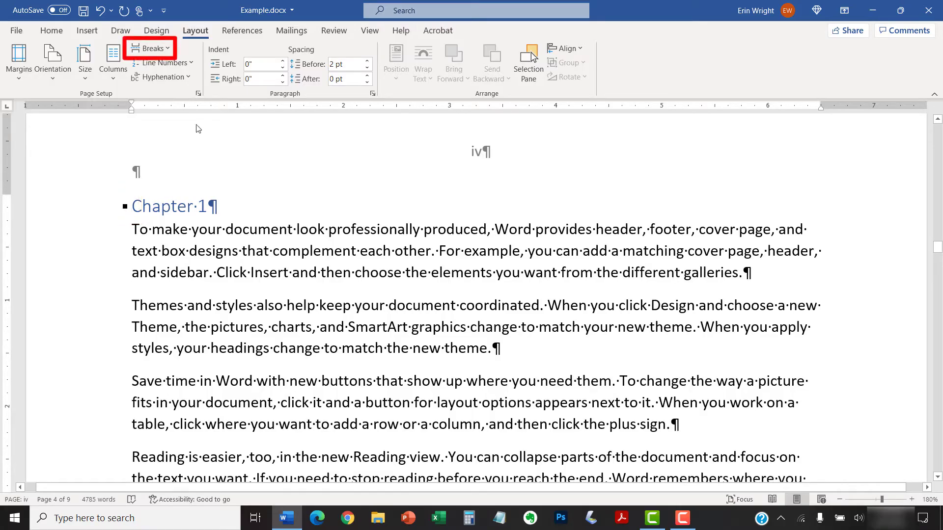
# Insert a Next Page section break from the Breaks list right before Chapter 1.
pyautogui.click(151, 48)
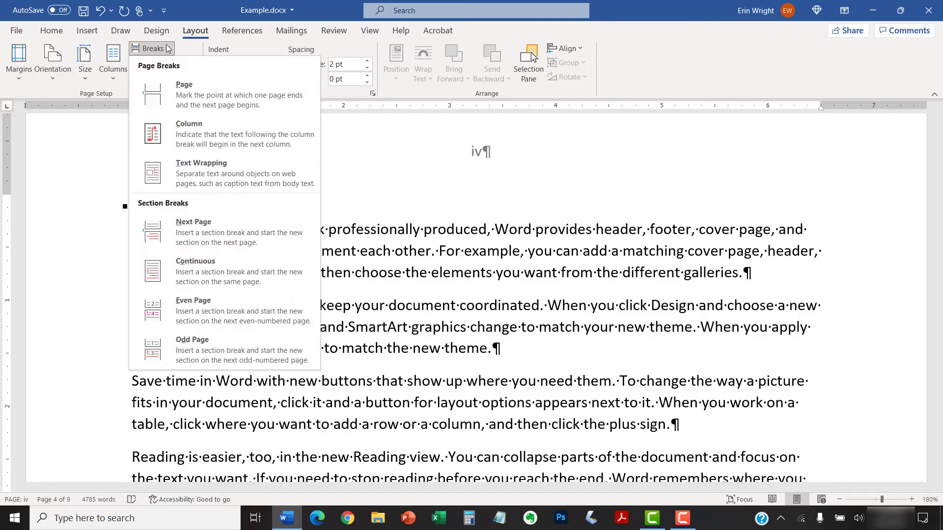
pyautogui.moveTo(223, 232)
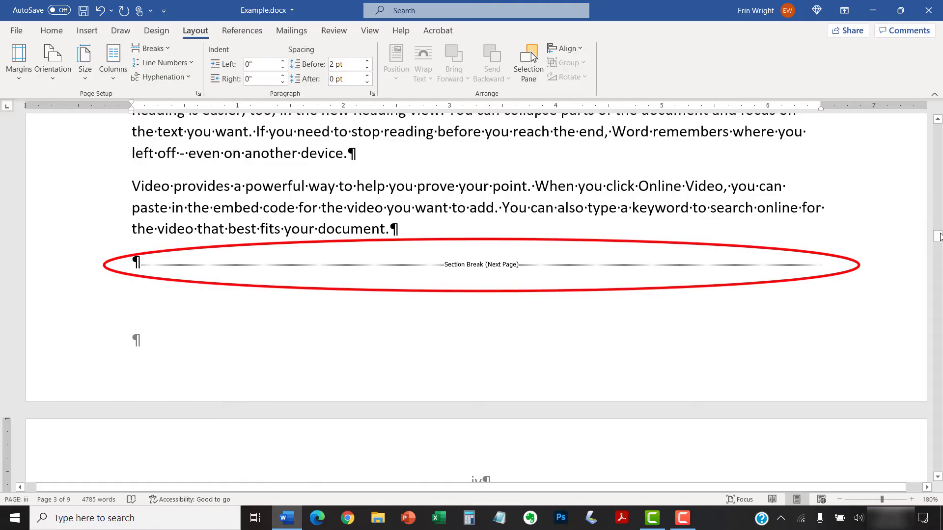
pyautogui.scroll(-3)
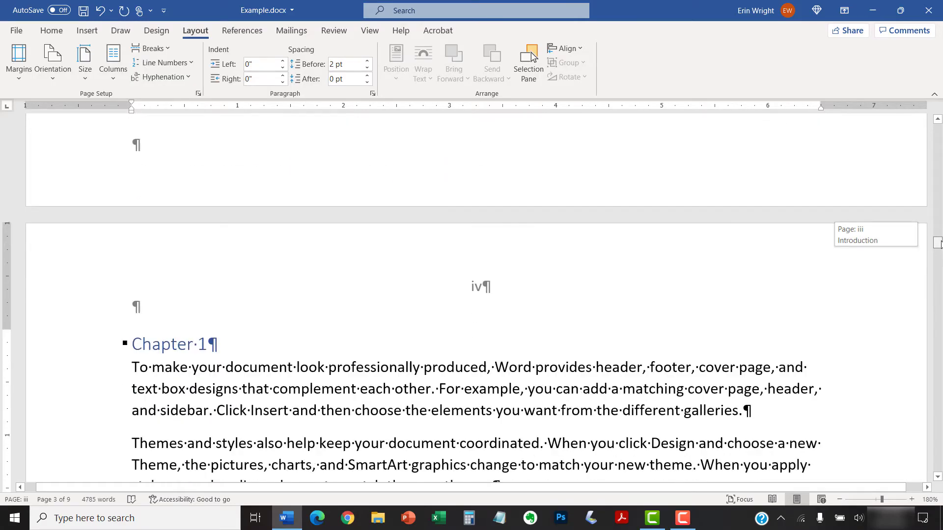
pyautogui.scroll(-3)
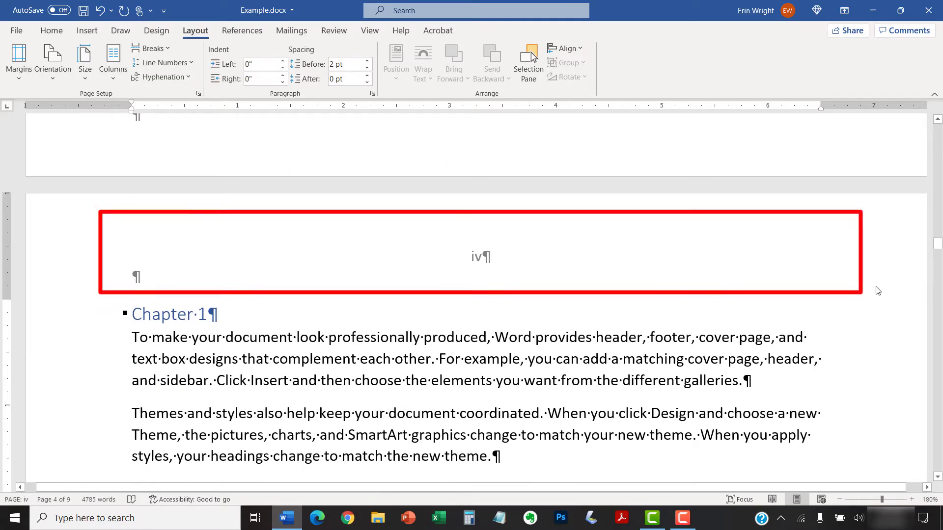
pyautogui.moveTo(871, 289)
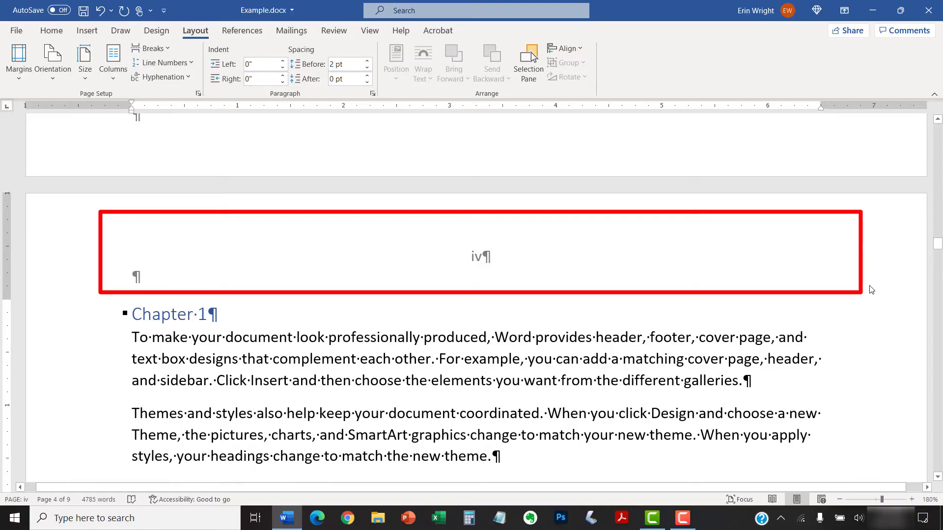
# Edit the Chapter 1 section 2 header, unlink it from the previous section, and go to Page Number.
pyautogui.doubleClick(476, 256)
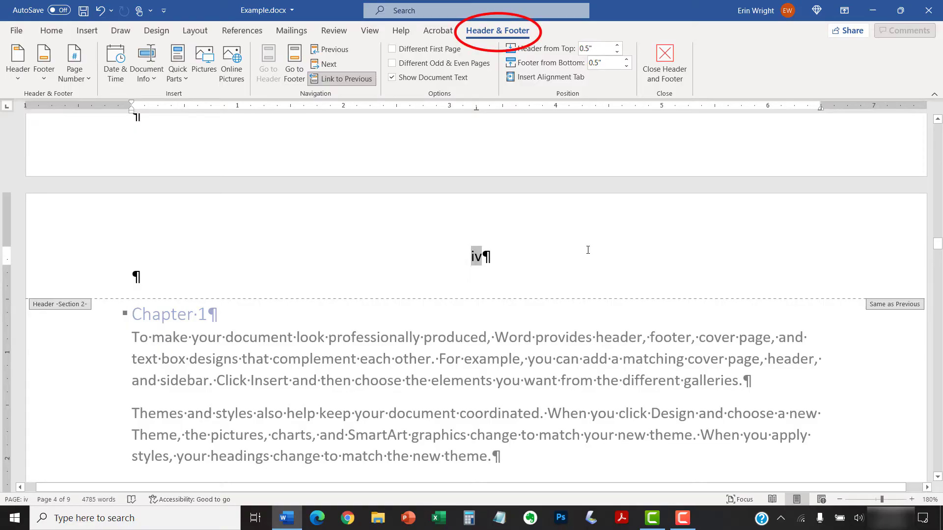
pyautogui.moveTo(580, 238)
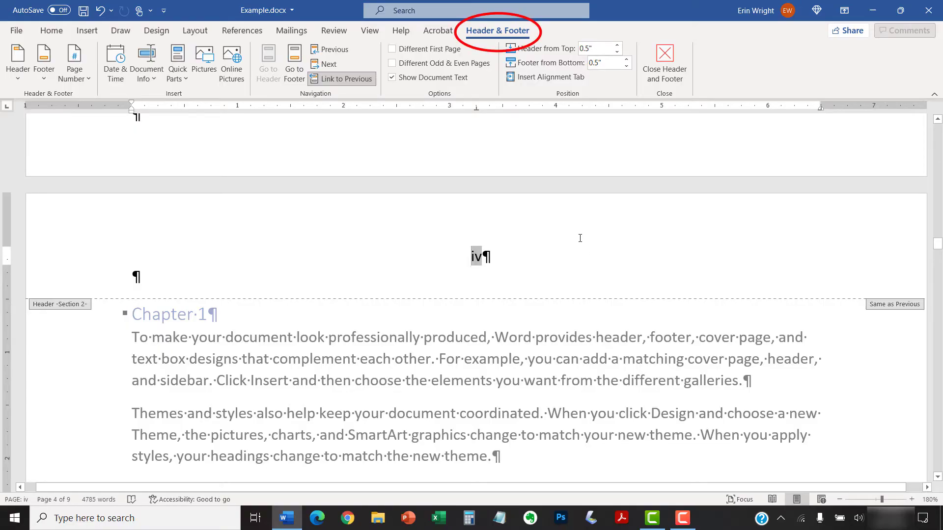
pyautogui.moveTo(543, 219)
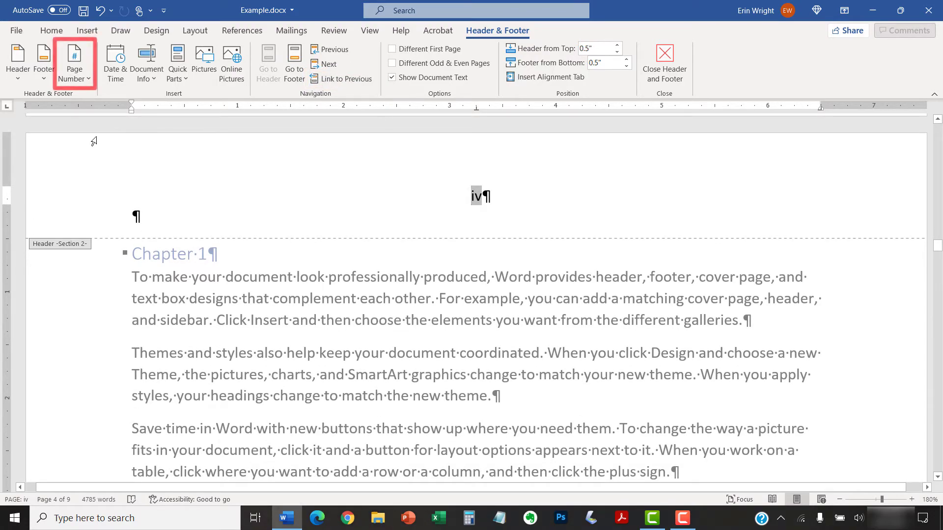
pyautogui.moveTo(92, 110)
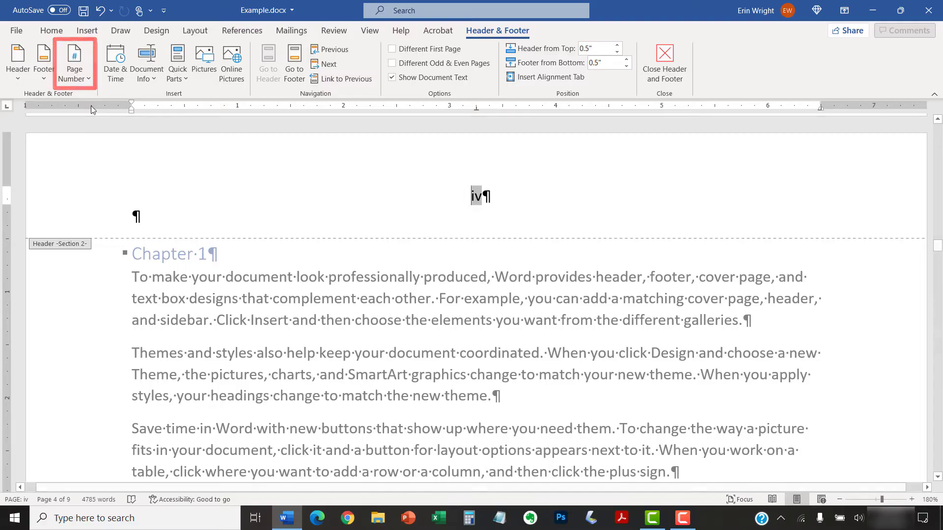
pyautogui.click(73, 60)
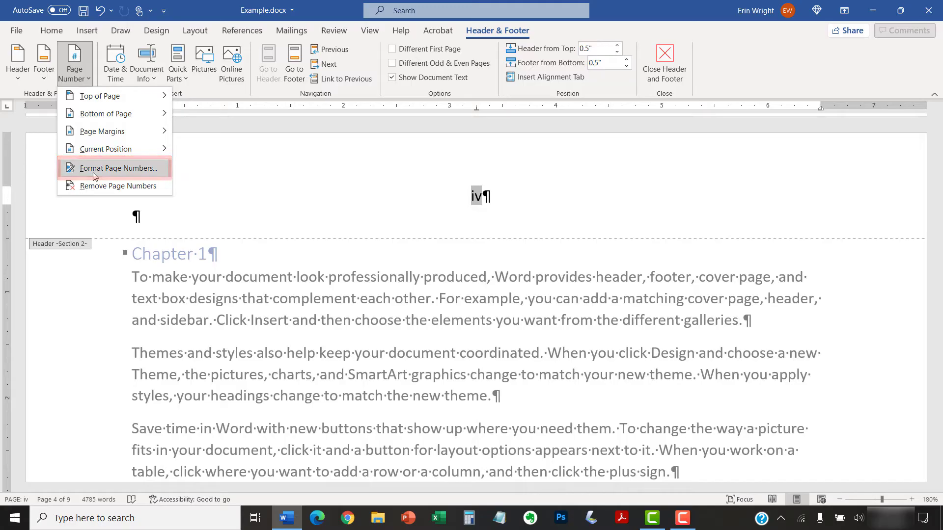
# Format section 2 page numbers as 1, 2, 3… restarting at 1, so Chapter 1 shows page 1.
pyautogui.click(118, 168)
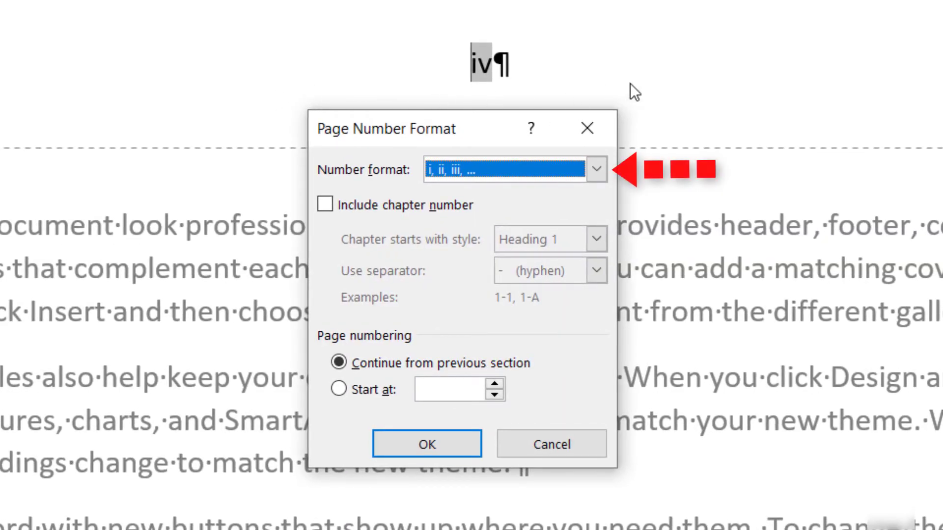
pyautogui.click(596, 170)
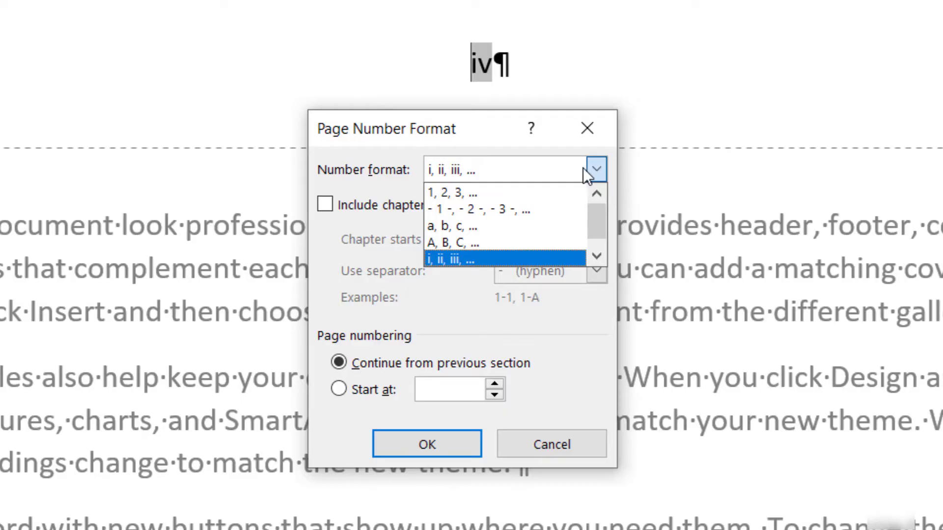
pyautogui.moveTo(499, 192)
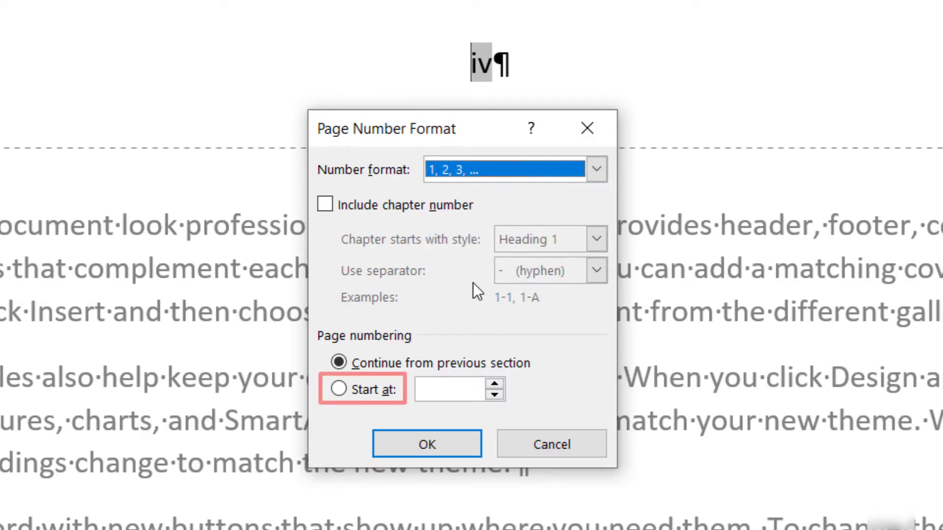
pyautogui.click(338, 389)
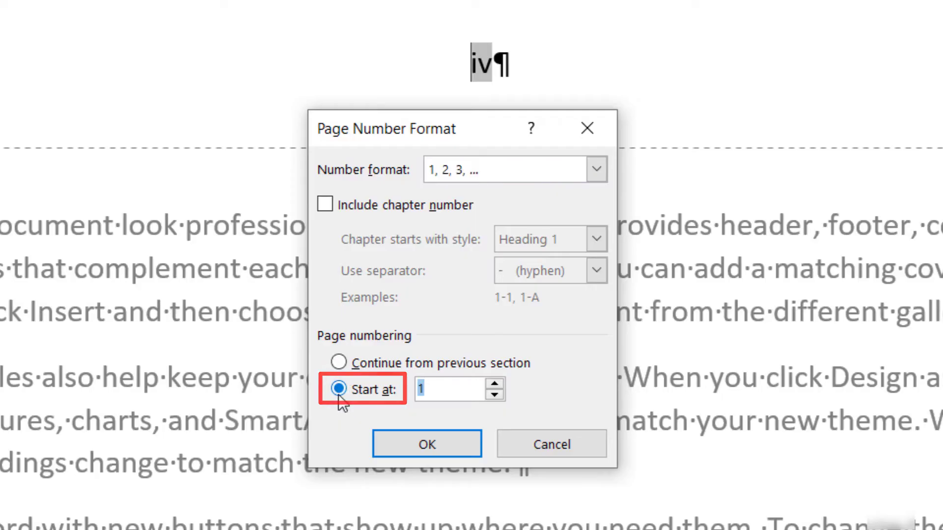
pyautogui.click(456, 388)
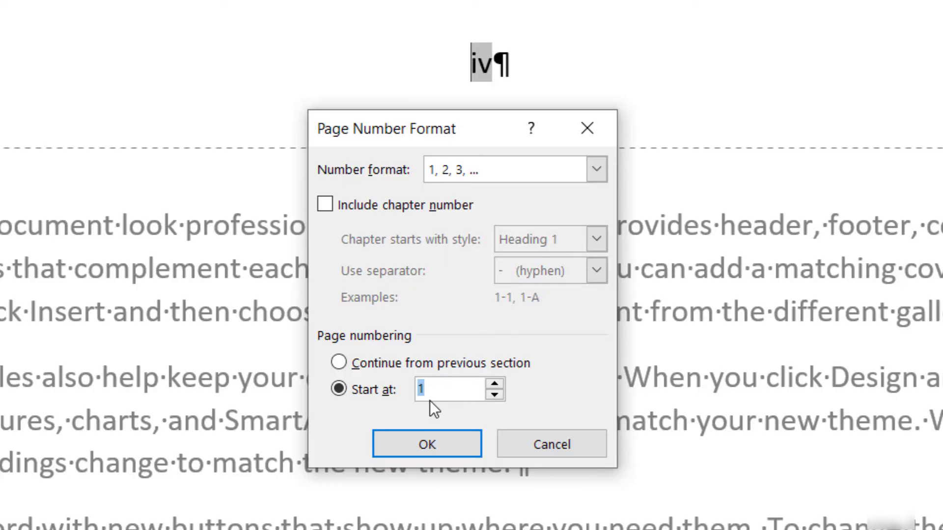
pyautogui.moveTo(439, 389)
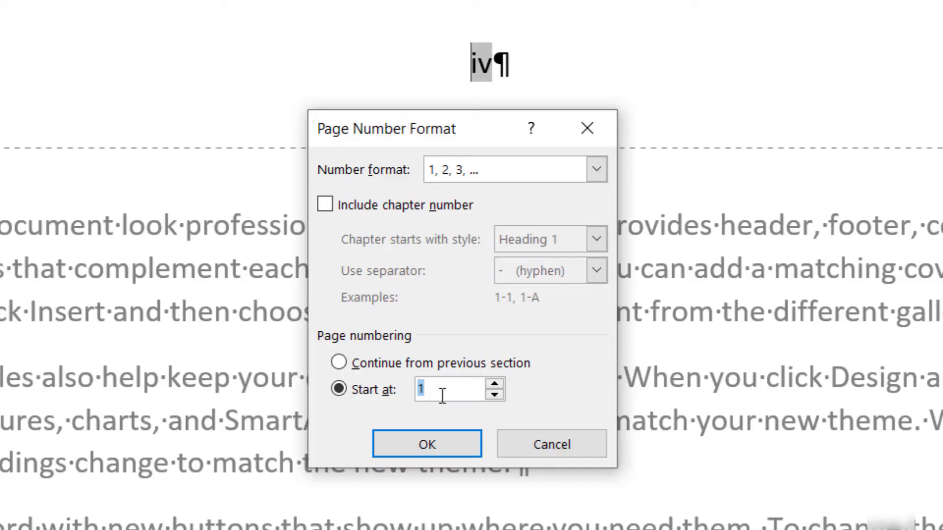
pyautogui.moveTo(447, 410)
pyautogui.write('90')
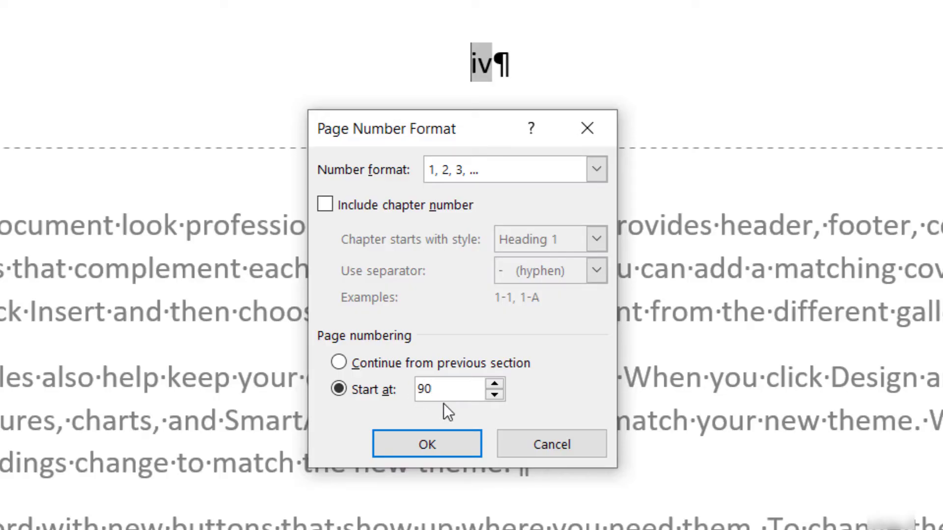
pyautogui.click(448, 389)
pyautogui.write('1')
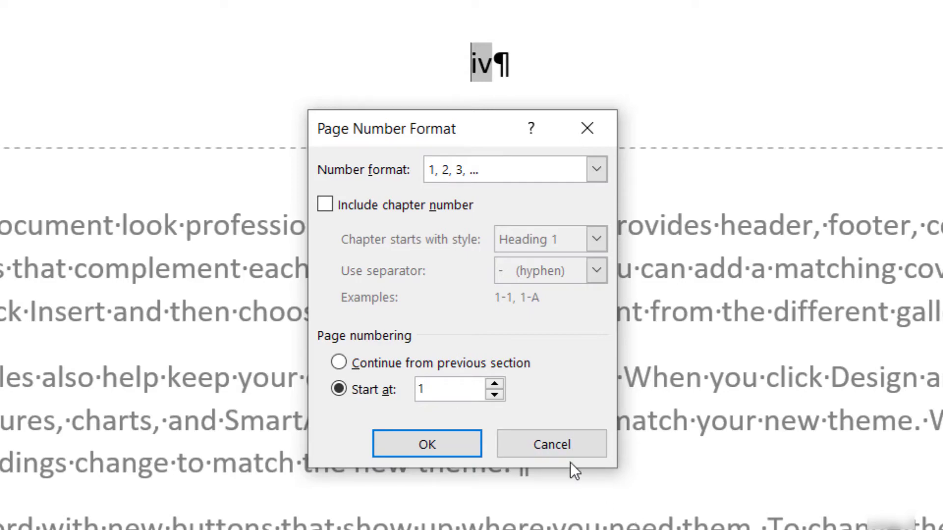
pyautogui.click(428, 443)
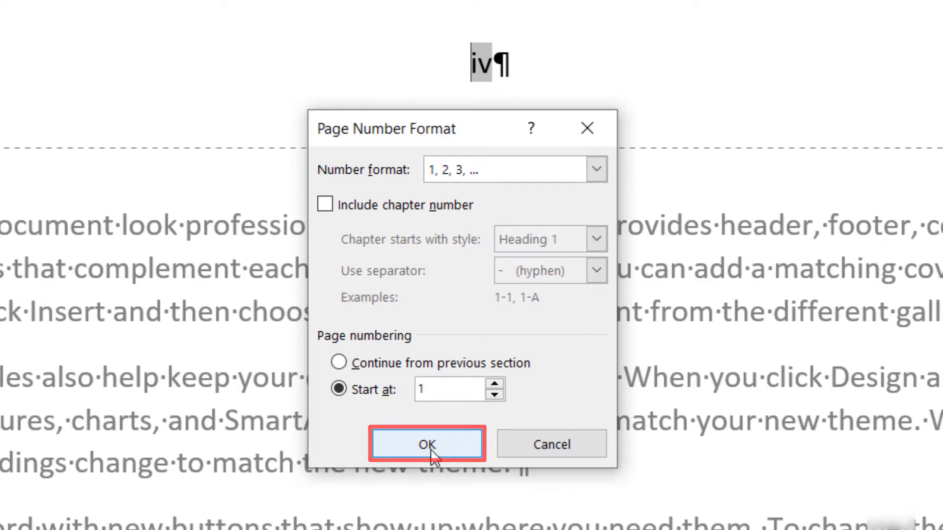
pyautogui.click(427, 444)
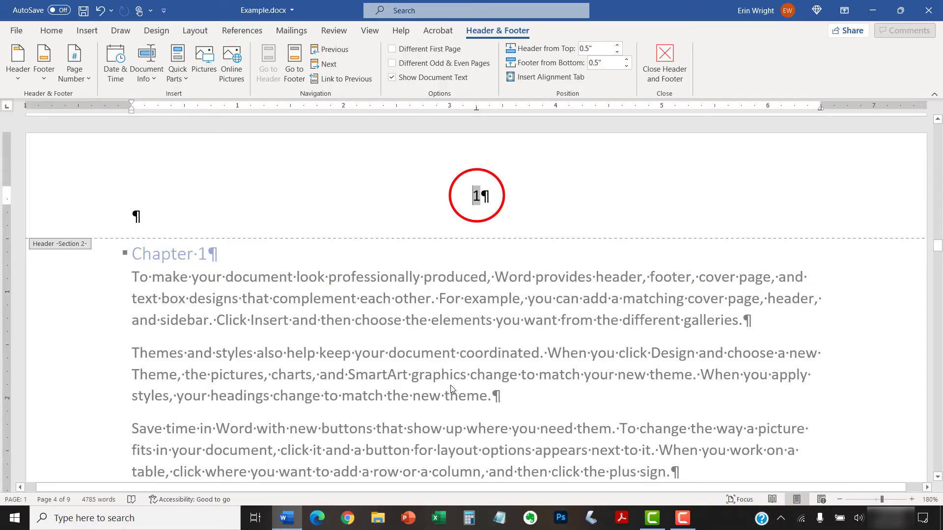
pyautogui.moveTo(359, 368)
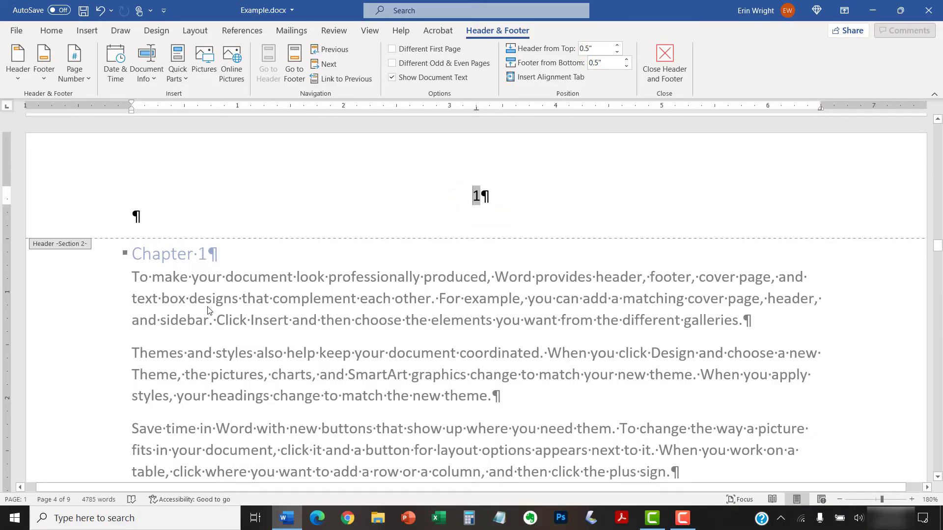
pyautogui.moveTo(175, 277)
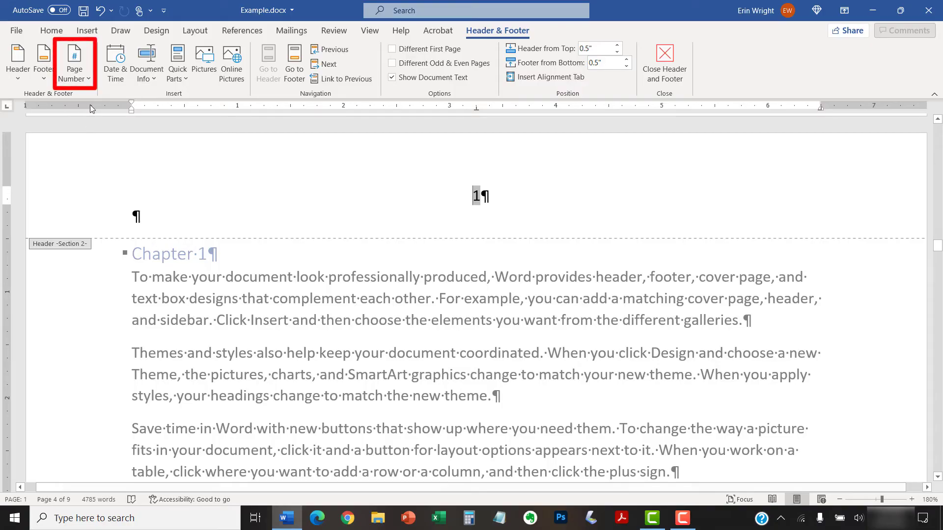
pyautogui.click(74, 61)
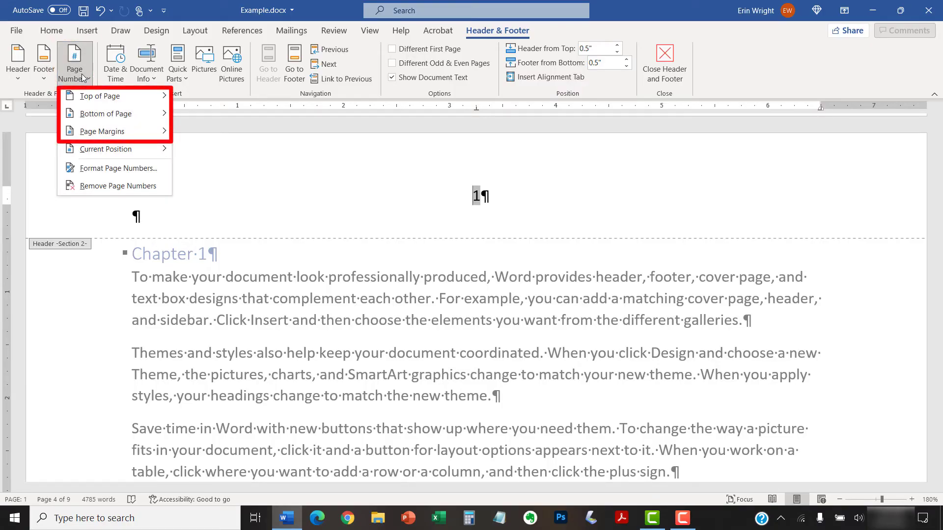
pyautogui.moveTo(99, 95)
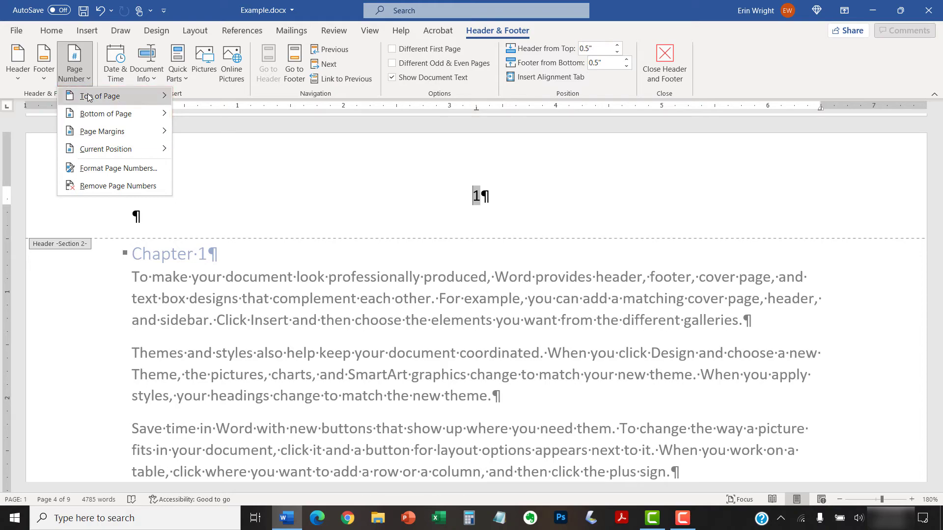
pyautogui.click(100, 96)
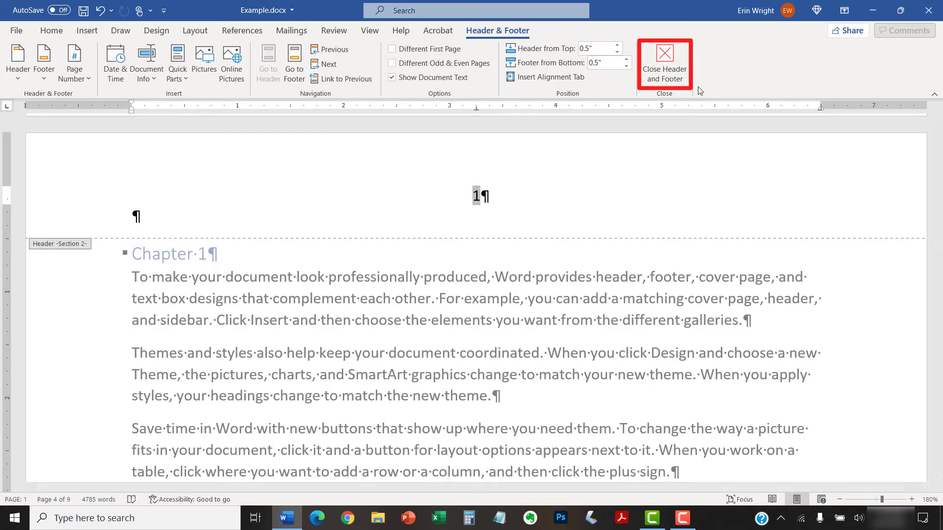
# Close the header, hide formatting marks so Chapter 1 reads page 1, and save the document.
pyautogui.click(664, 65)
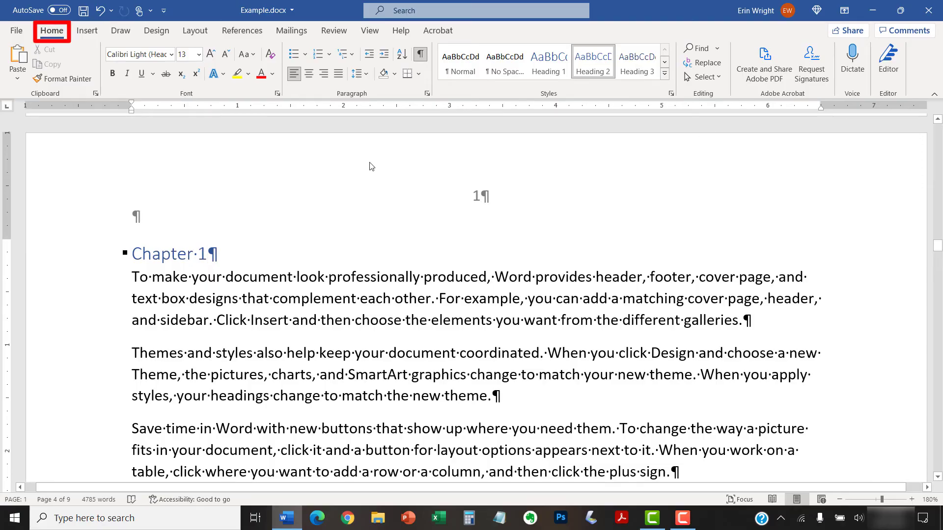
pyautogui.click(420, 54)
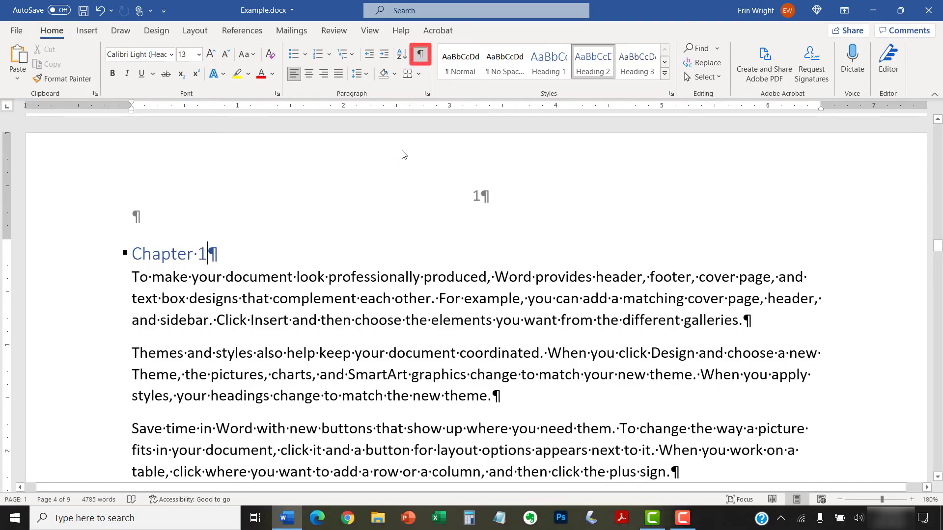
pyautogui.moveTo(421, 54)
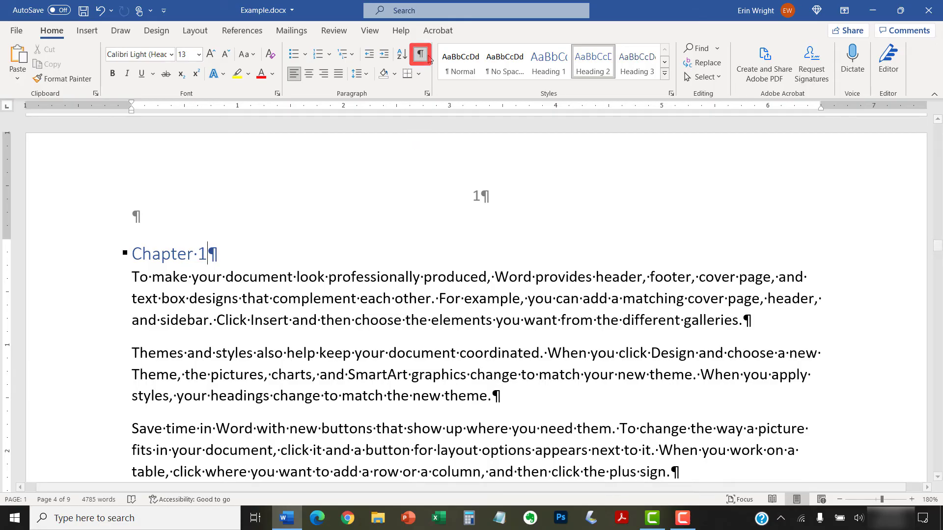
pyautogui.click(420, 54)
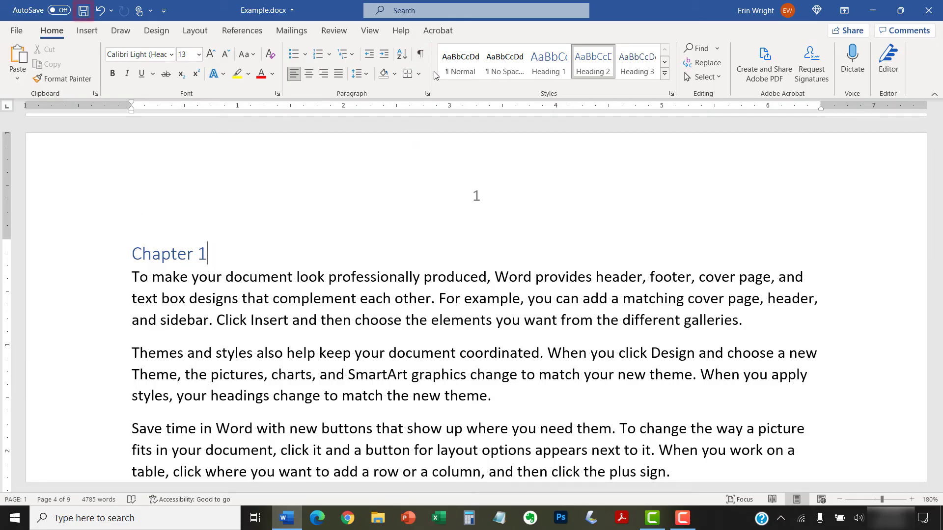
pyautogui.click(82, 10)
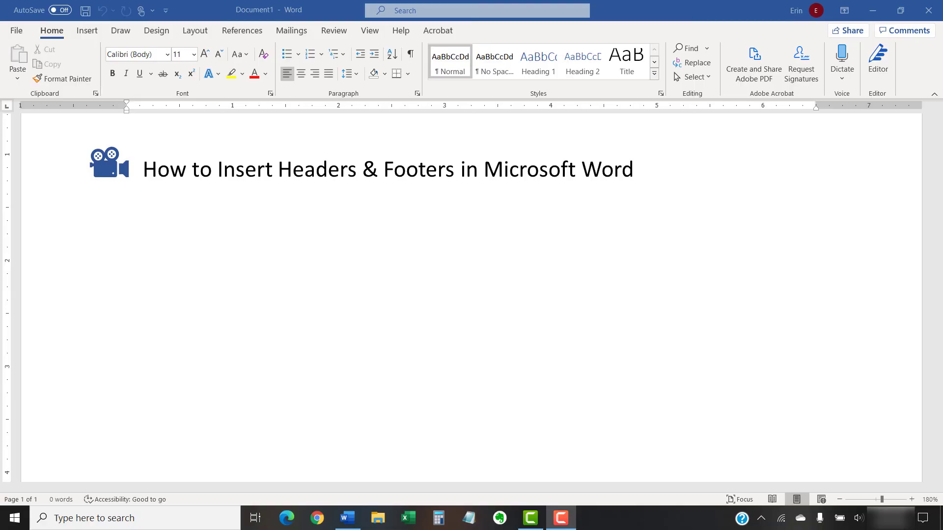
# Show the closing title 'How to Insert Section Breaks in Microsoft Word (PC & Mac)' and erinwrightwriting.com.
pyautogui.write('How to Insert Section Breaks in Microsoft Word (PC & Mac)')
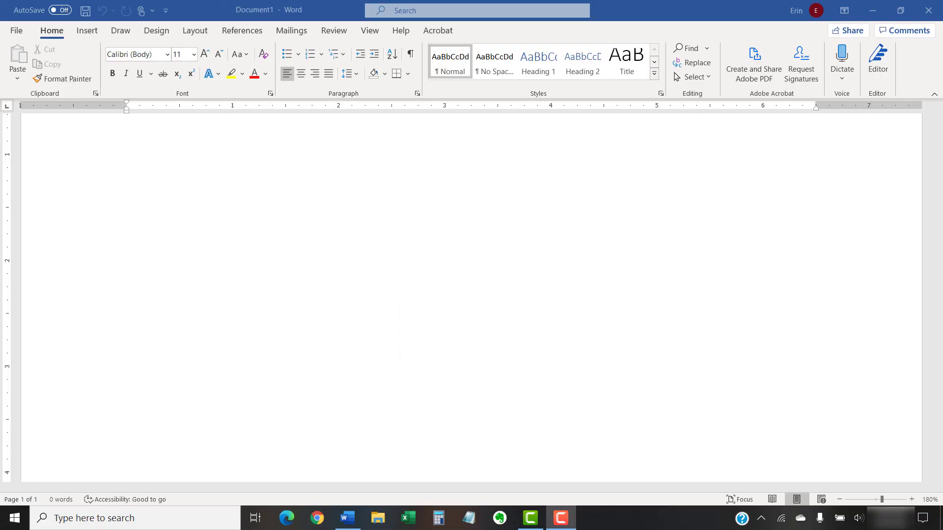
pyautogui.write('erinwrightwriting.com')
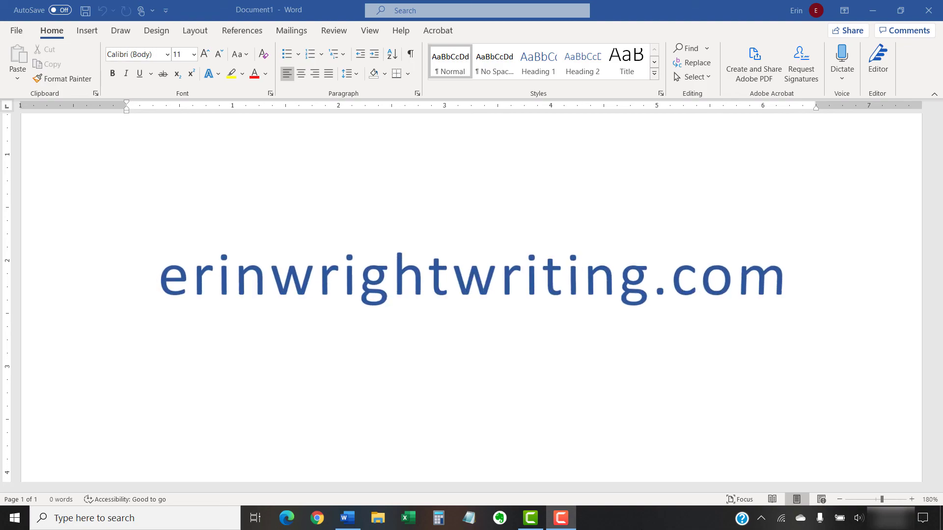